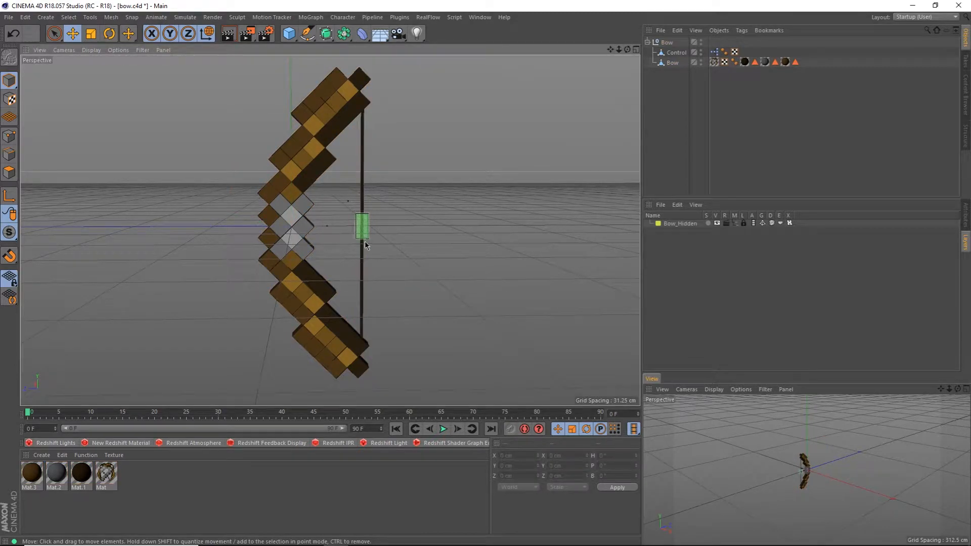
# Scroll the campaign page down to the FAQ and Examples of Work sections.
pyautogui.moveTo(362, 226); pyautogui.dragTo(443, 225)
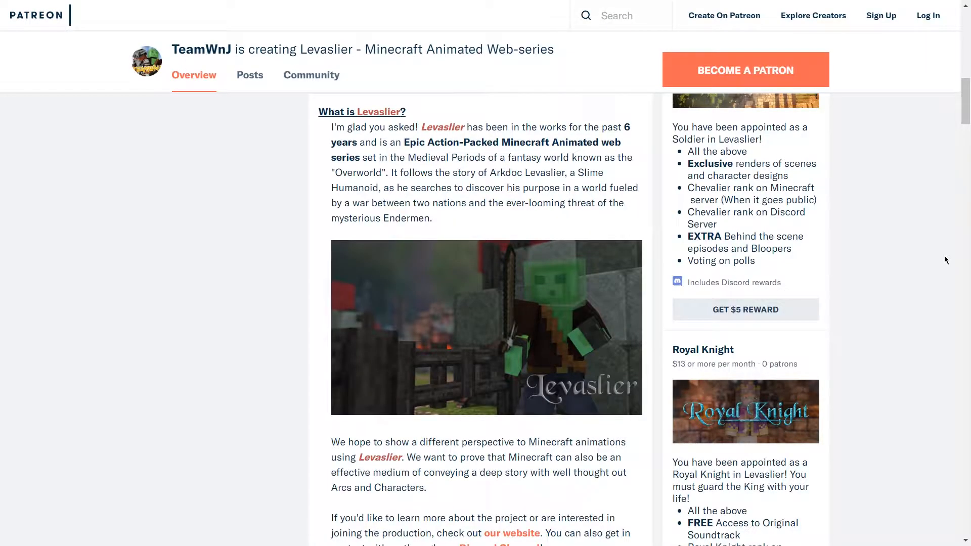
pyautogui.scroll(-3)
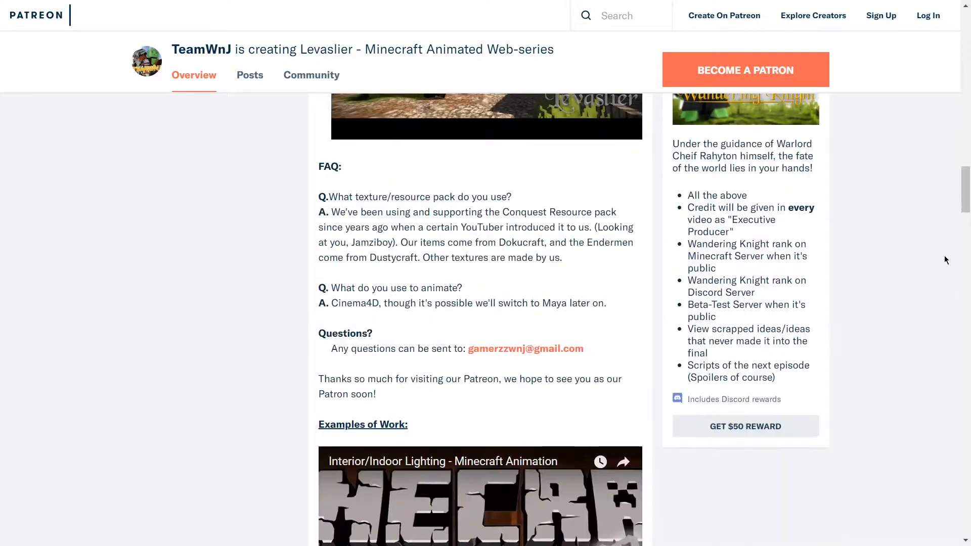
pyautogui.scroll(-3)
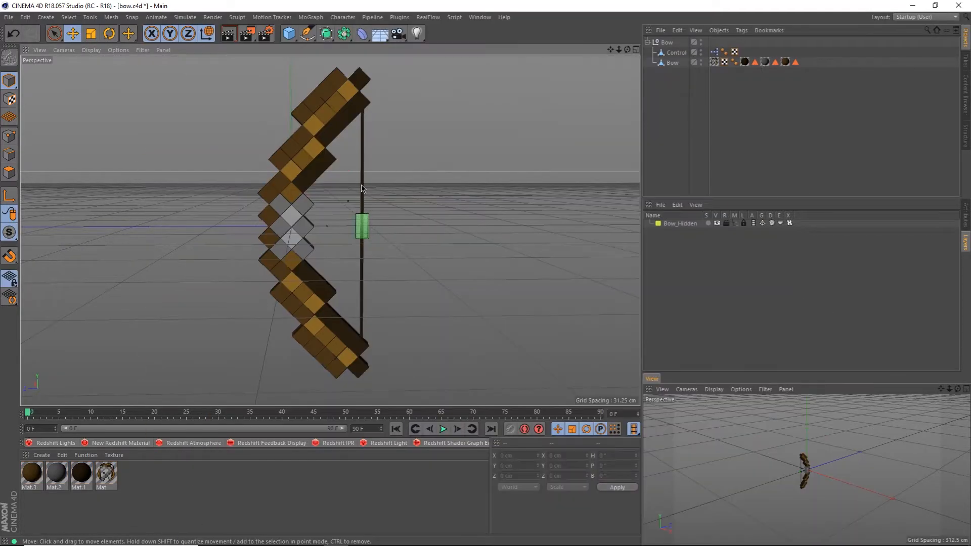
# Drag the string control back along Z so the bow limbs bend.
pyautogui.moveTo(362, 225); pyautogui.dragTo(444, 225)
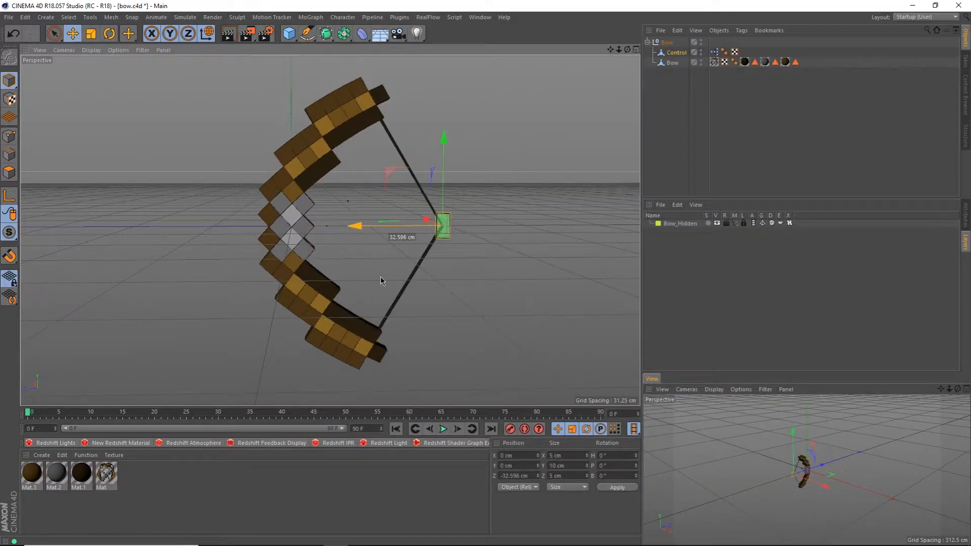
pyautogui.moveTo(443, 219); pyautogui.dragTo(362, 222)
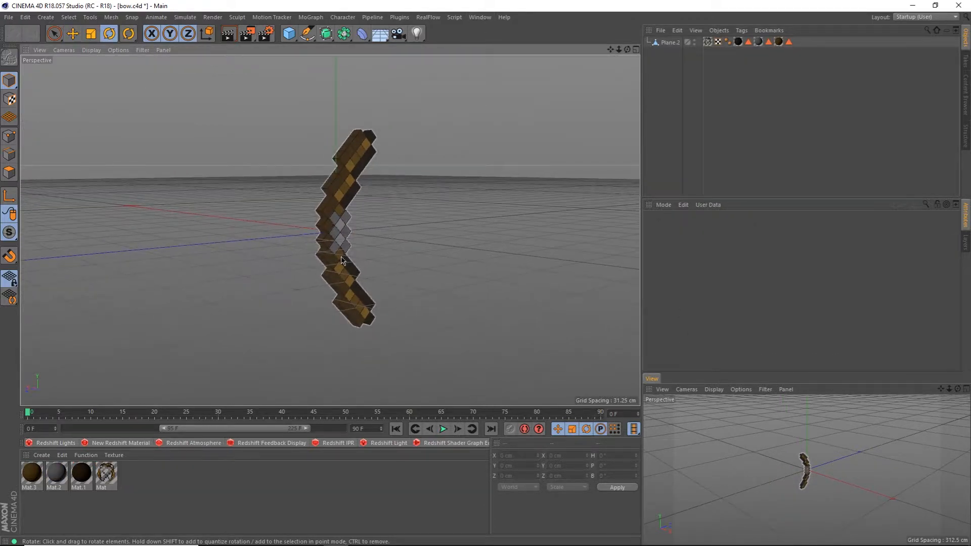
pyautogui.moveTo(338, 260); pyautogui.dragTo(344, 324)
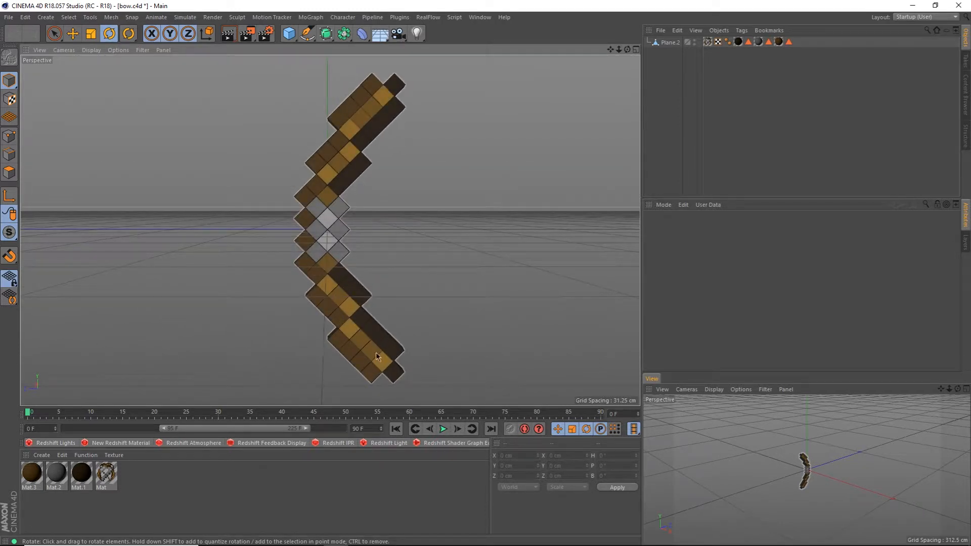
pyautogui.moveTo(377, 356); pyautogui.dragTo(325, 363)
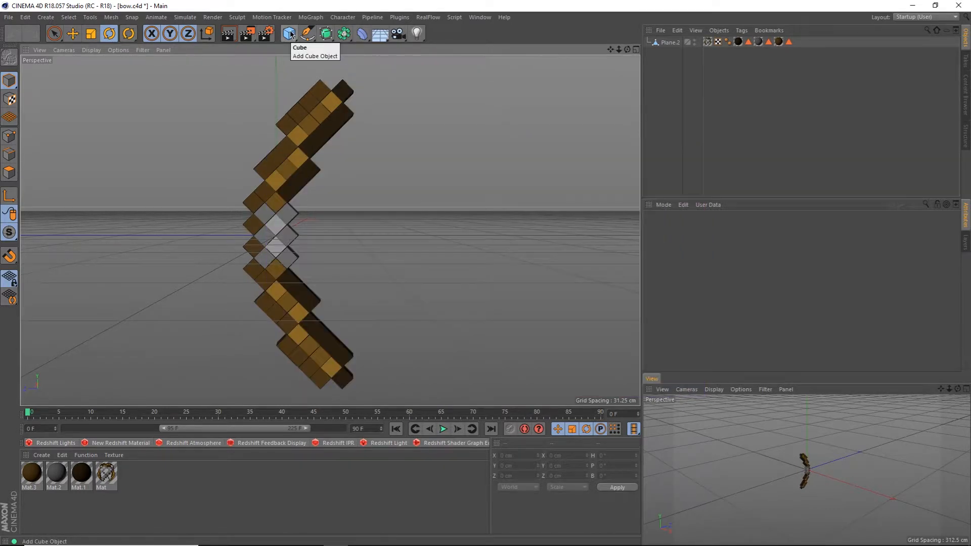
# Add a Cube primitive to the bow scene from the objects palette.
pyautogui.click(287, 34)
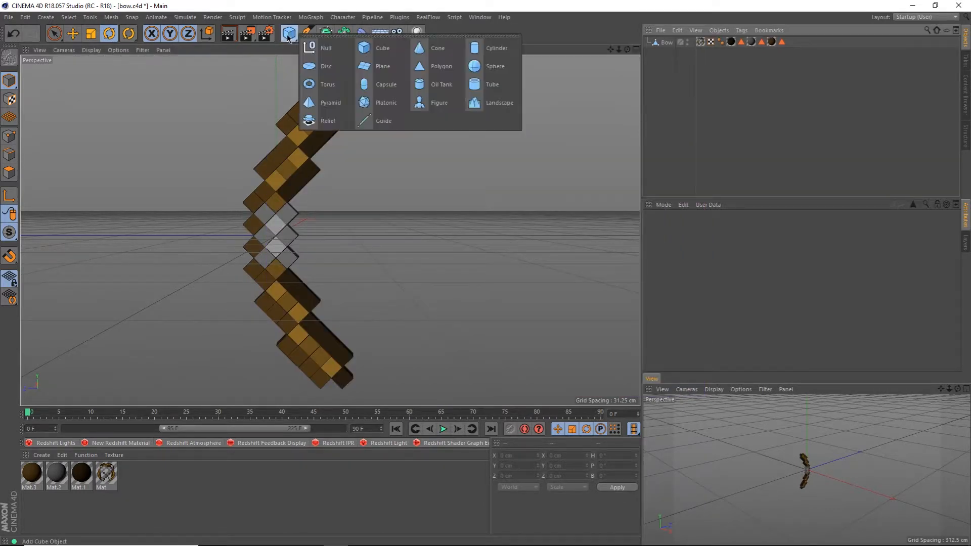
pyautogui.click(382, 47)
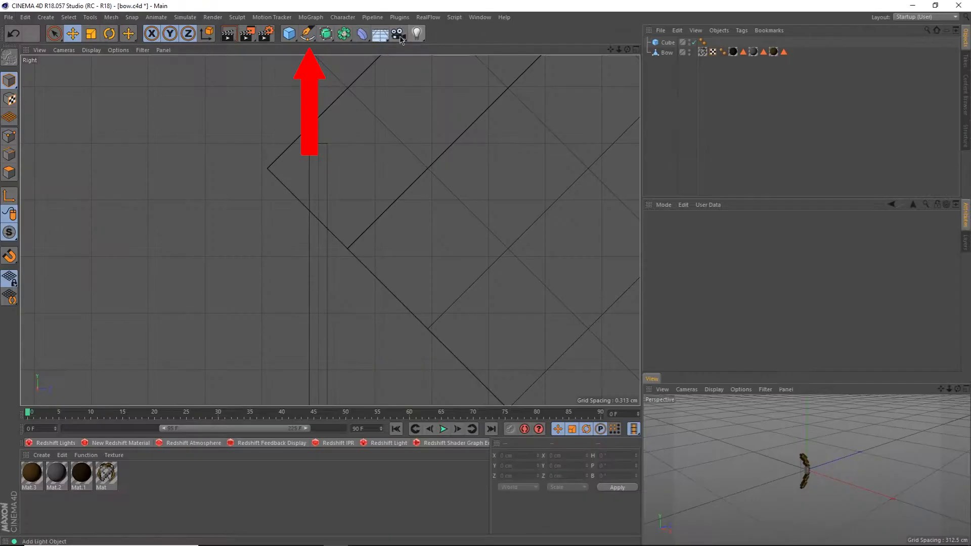
# Draw a Pen-tool spline from the top to the bottom of the string bar.
pyautogui.click(308, 34)
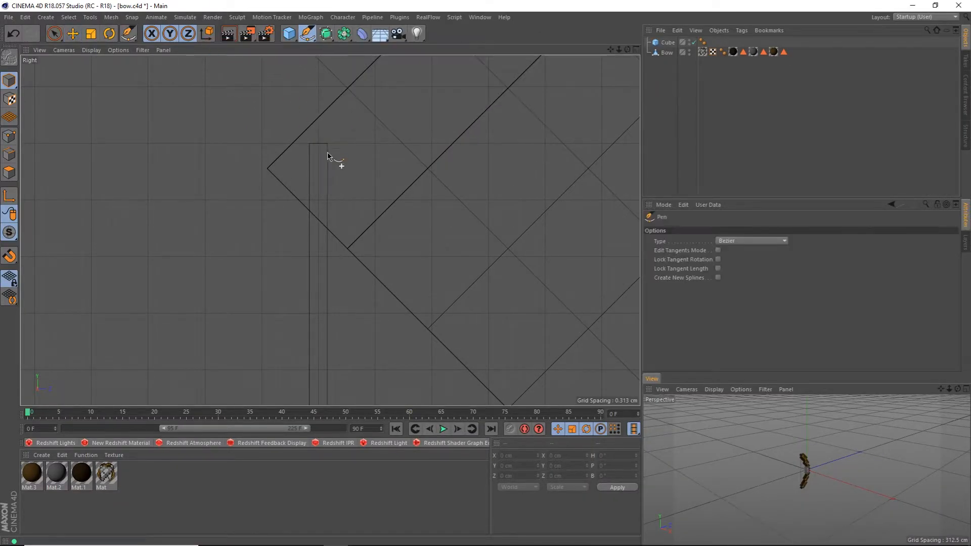
pyautogui.click(10, 256)
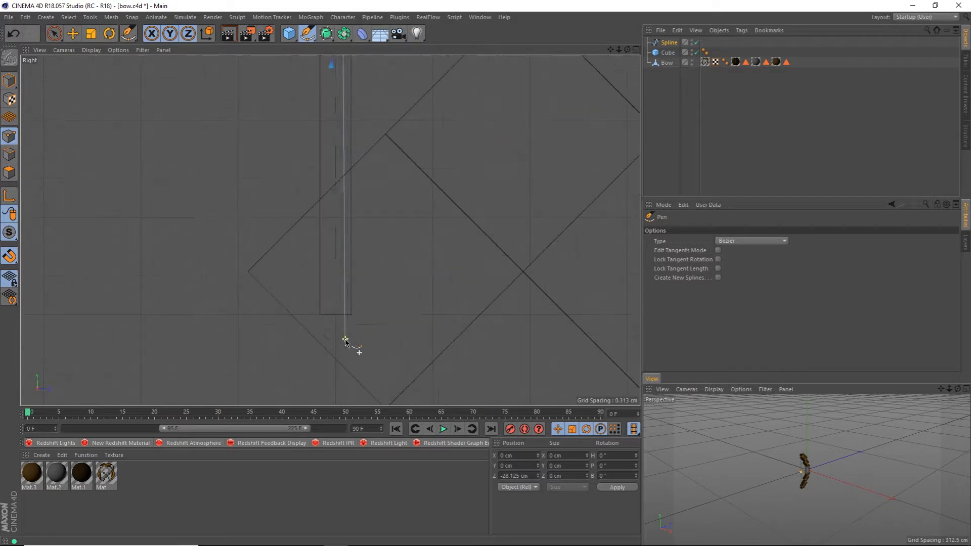
pyautogui.click(342, 17)
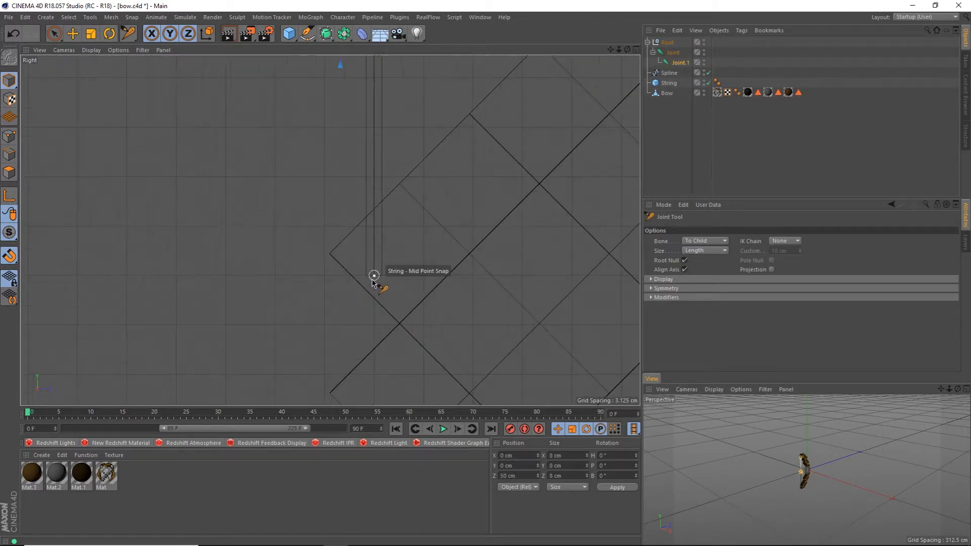
# Place a joint snapped to the string's midpoint.
pyautogui.click(711, 291)
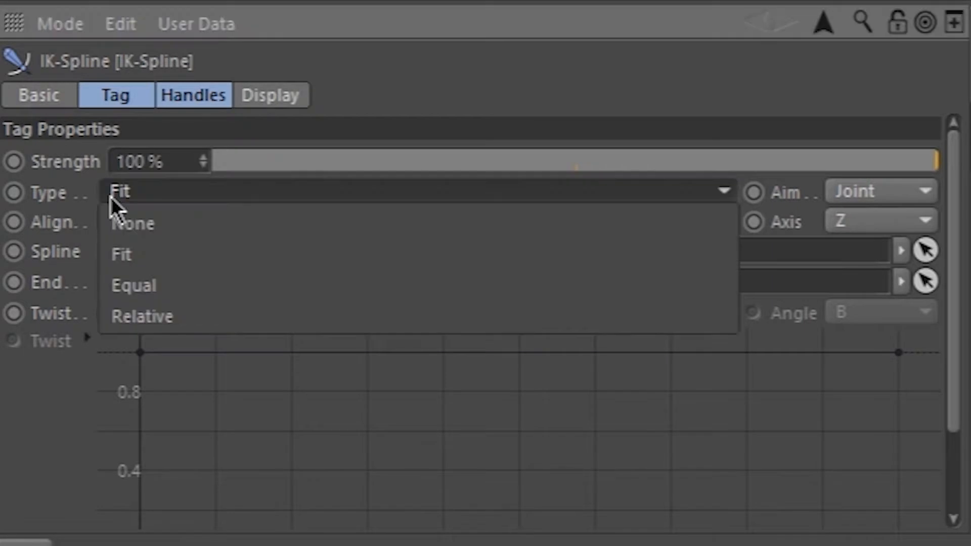
pyautogui.moveTo(180, 285)
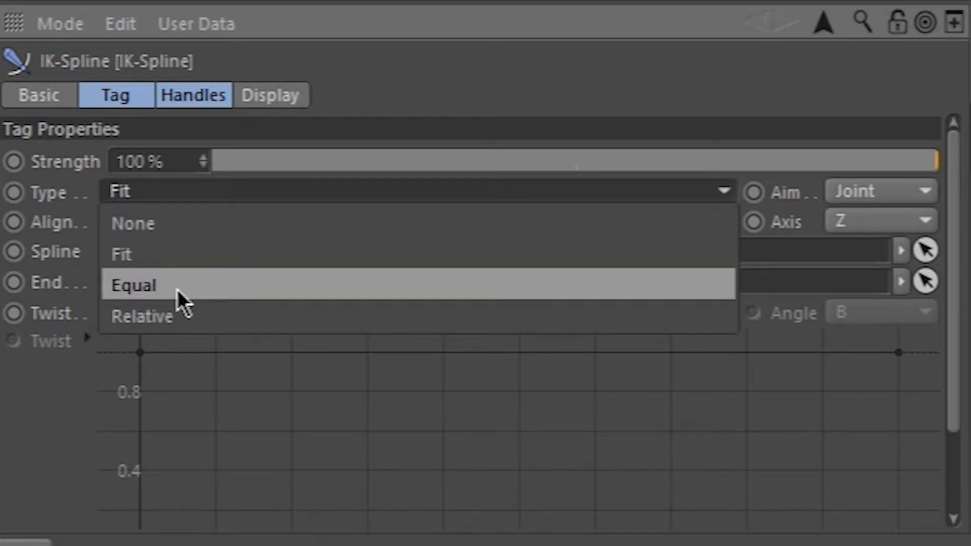
# Set the IK-Spline tag's type to Equal and move to its handle settings.
pyautogui.click(132, 285)
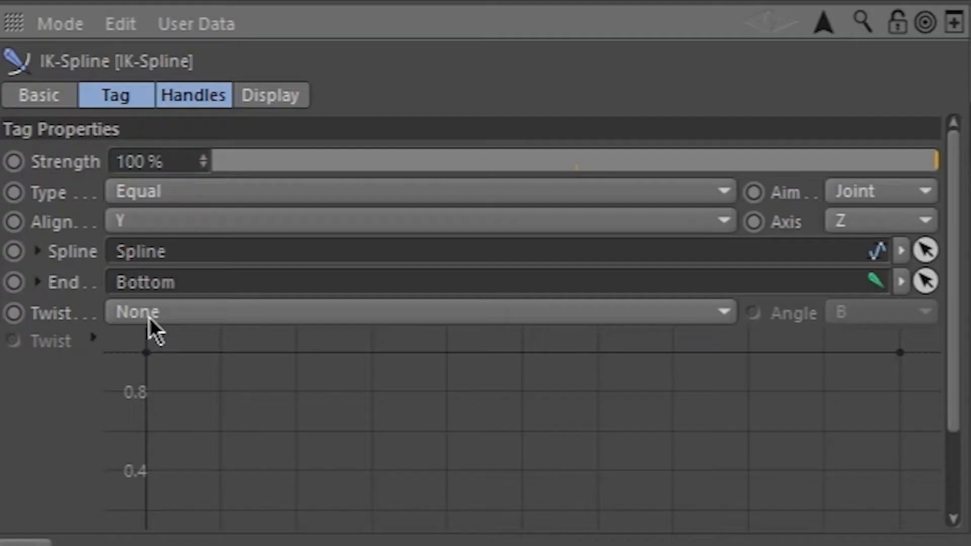
pyautogui.click(193, 95)
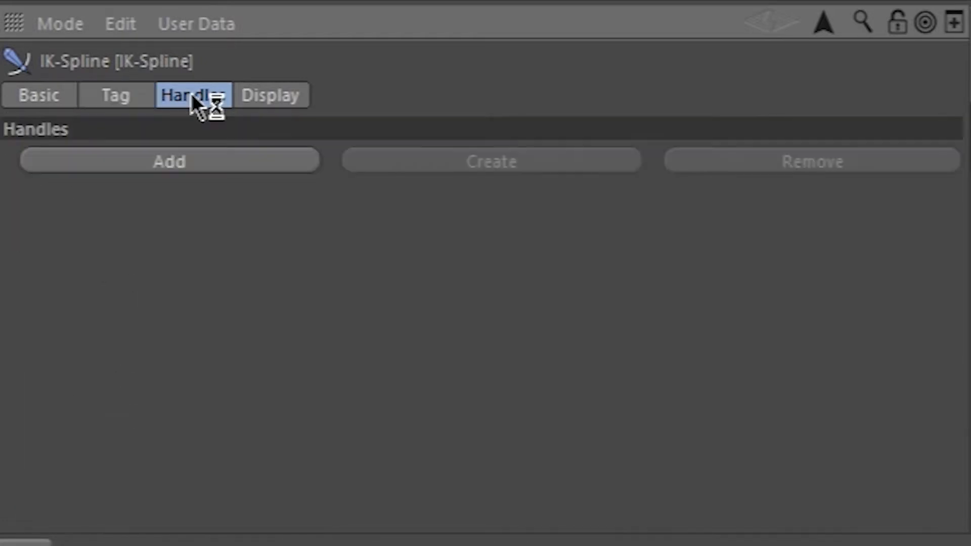
# Add handle entries to the IK-Spline and create null objects for them.
pyautogui.click(169, 161)
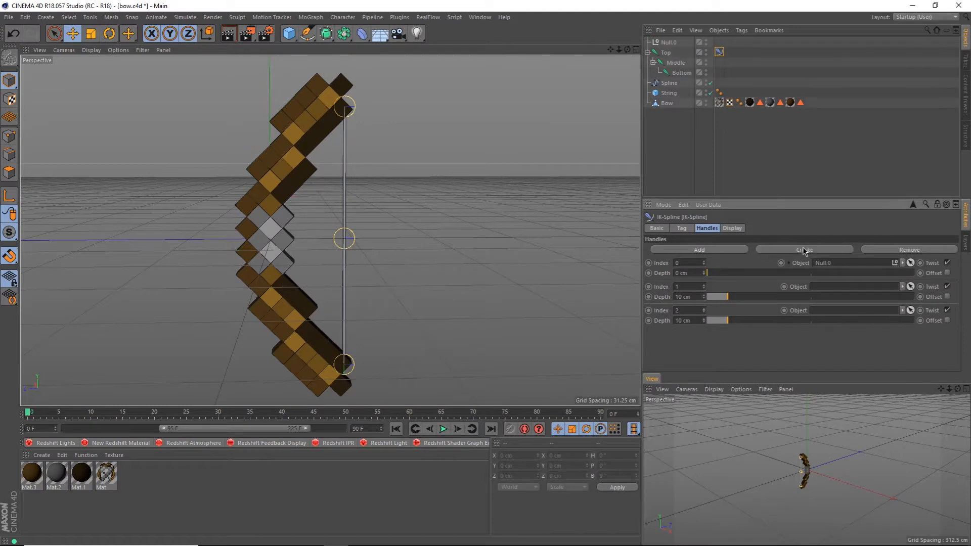
pyautogui.click(805, 248)
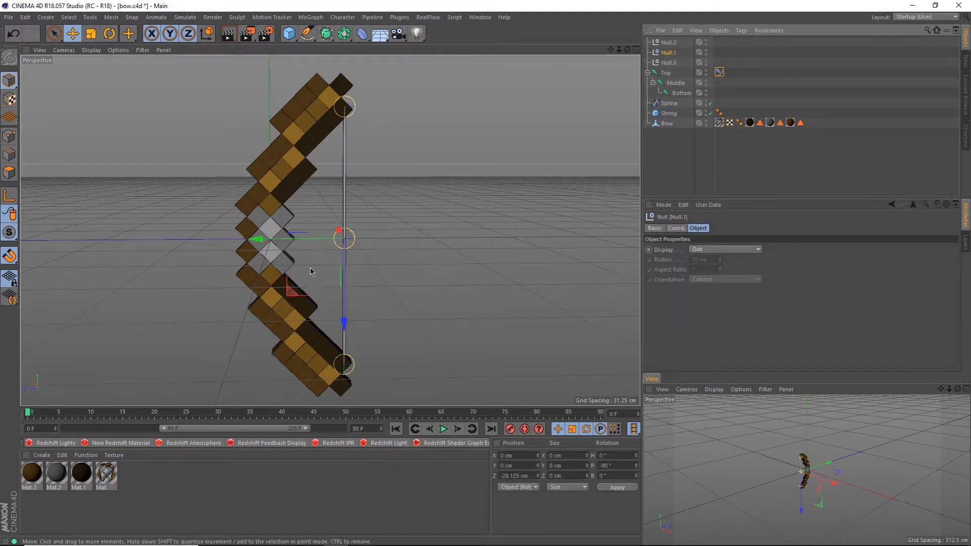
pyautogui.click(667, 112)
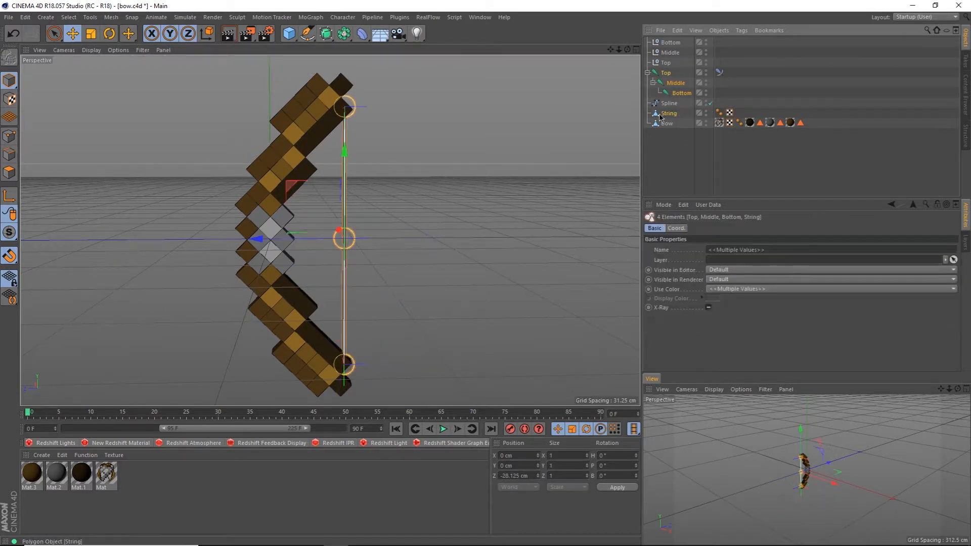
# Bind String to the selected joints and bring up the Weights Manager.
pyautogui.click(342, 17)
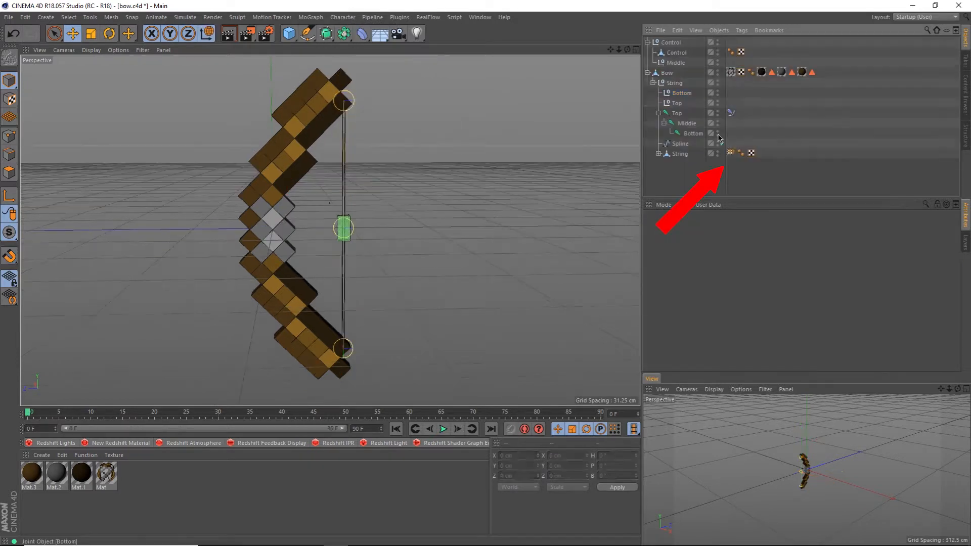
pyautogui.click(730, 152)
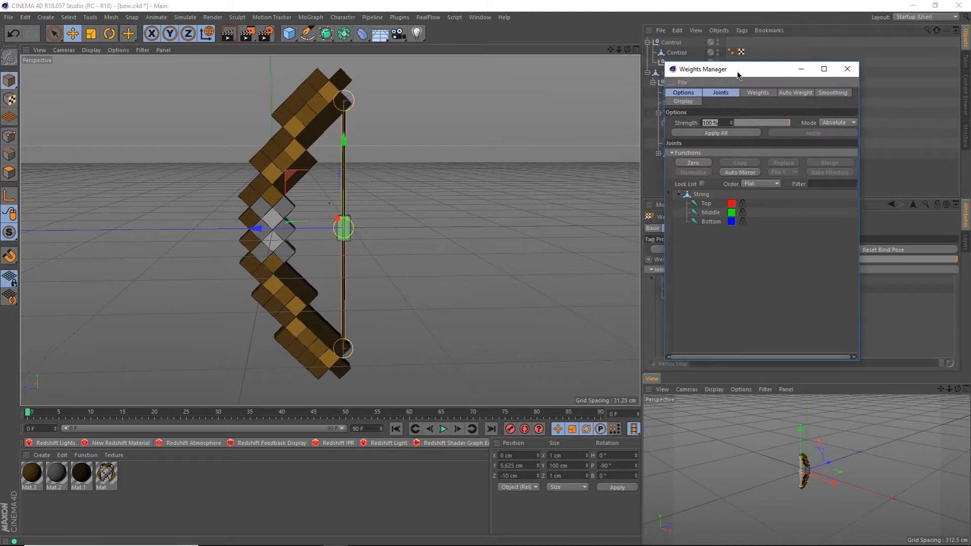
# Pick the Bottom joint and set weight painting mode to Absolute.
pyautogui.click(837, 123)
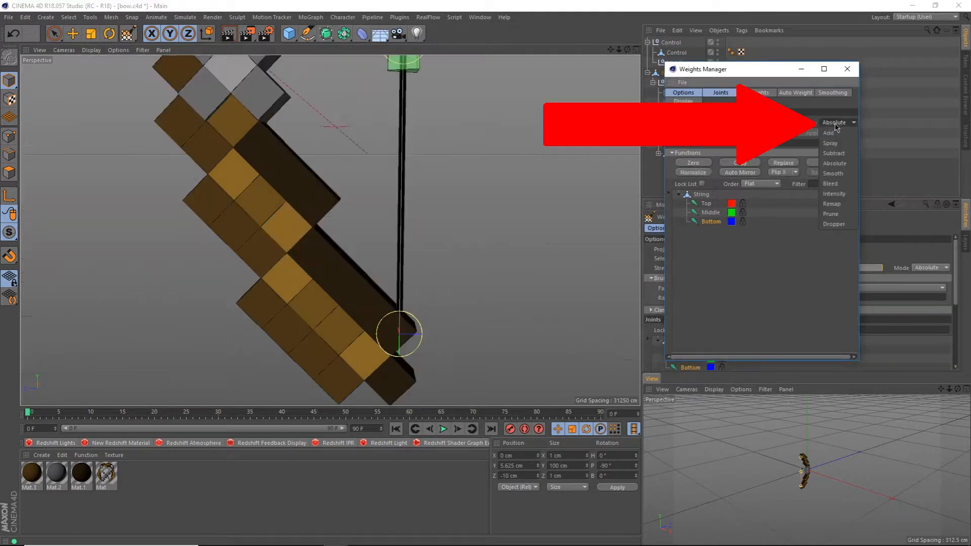
pyautogui.click(828, 132)
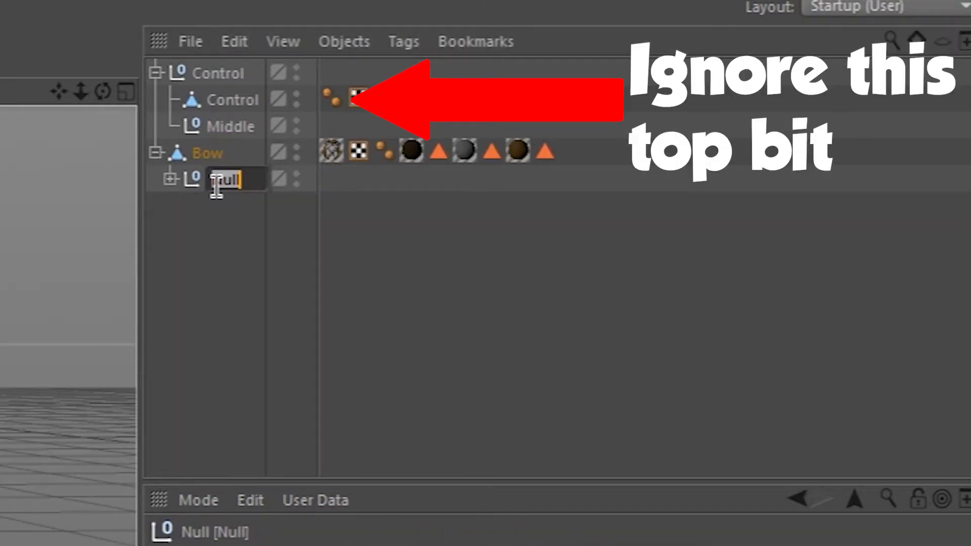
# Rename the grouped nulls to 'String' and 'Control'.
pyautogui.write('String')
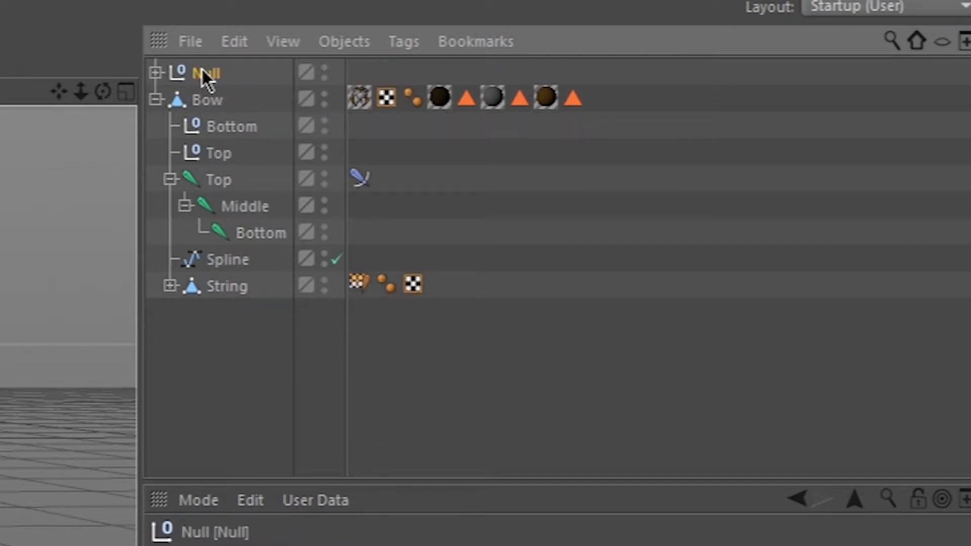
pyautogui.write('Control')
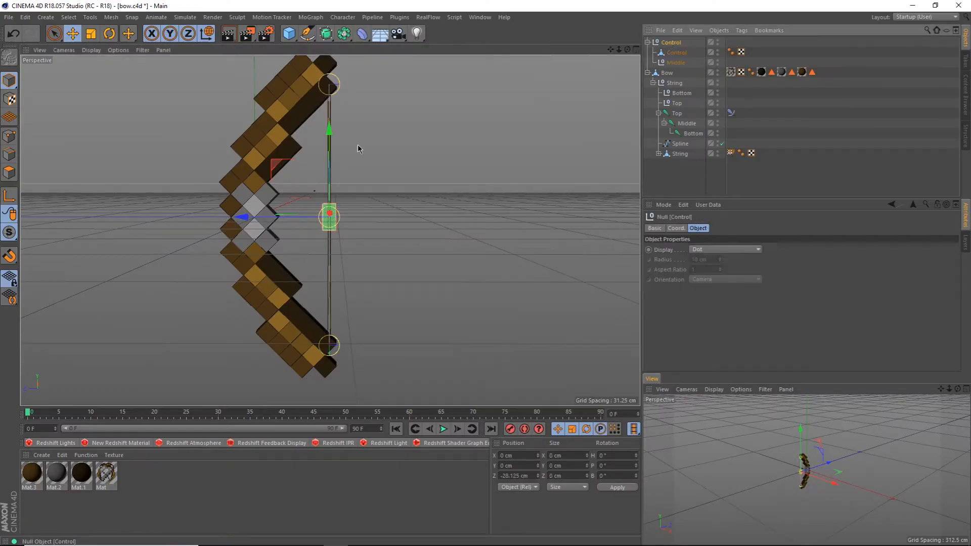
# Drag a Bend deformer into the Bow hierarchy as its child.
pyautogui.moveTo(328, 217); pyautogui.dragTo(507, 217)
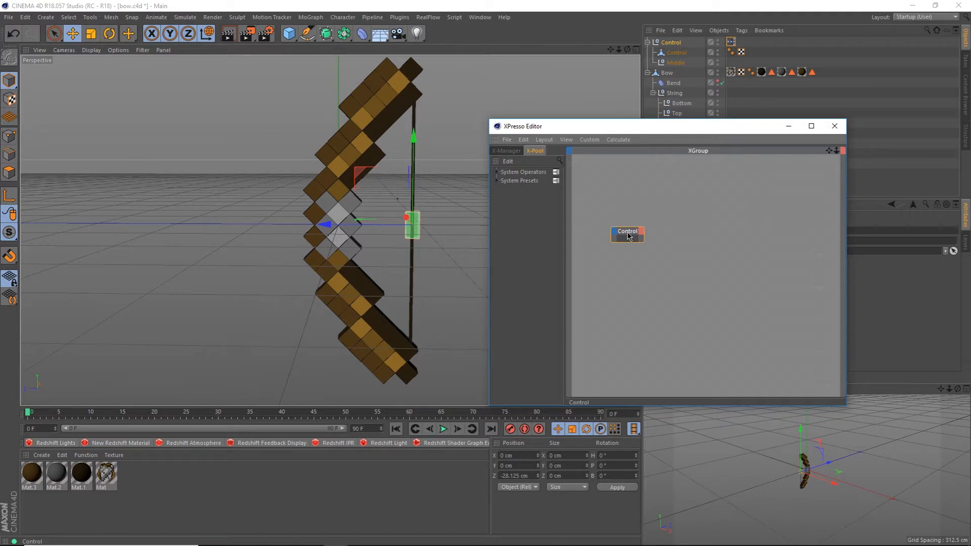
# Enlarge the Control node and list its output properties to pick Position . Z.
pyautogui.moveTo(627, 236); pyautogui.dragTo(639, 244)
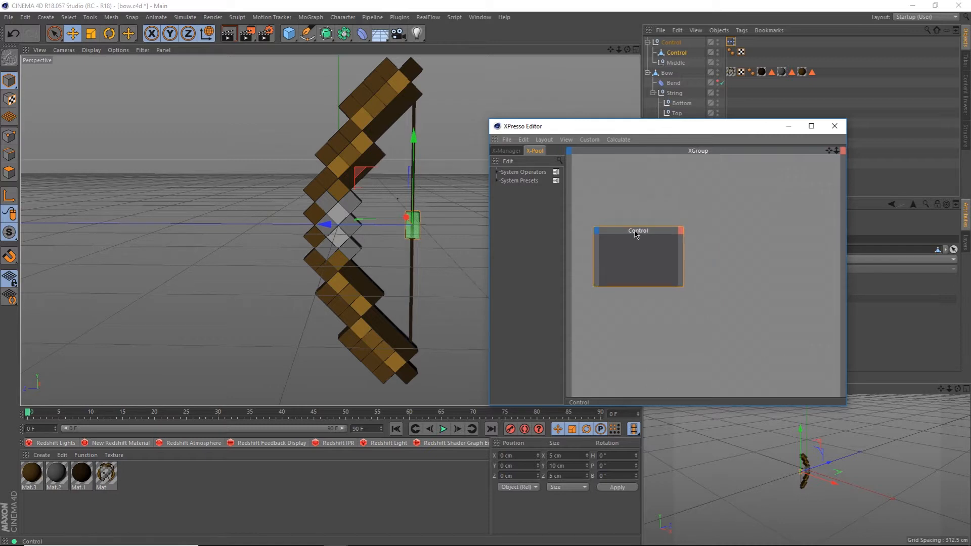
pyautogui.click(679, 230)
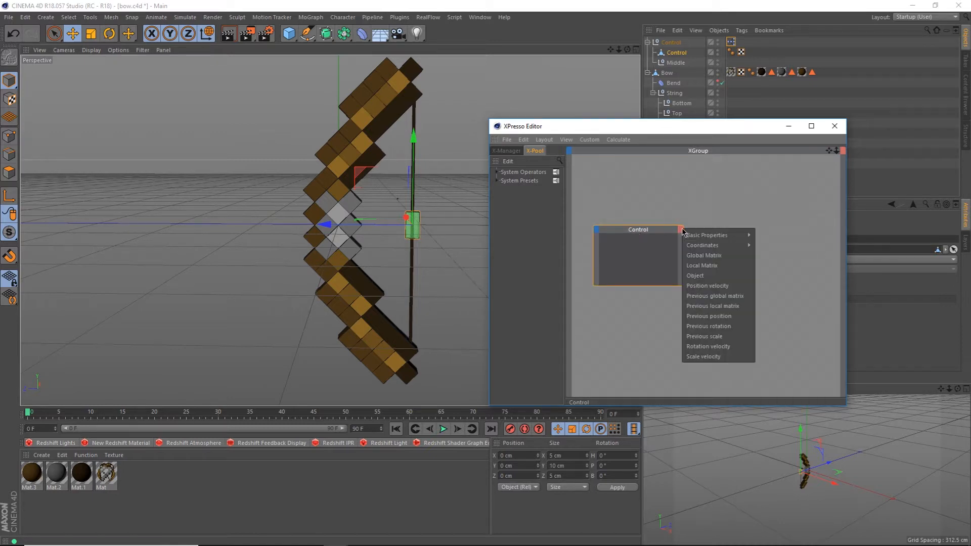
pyautogui.moveTo(702, 244)
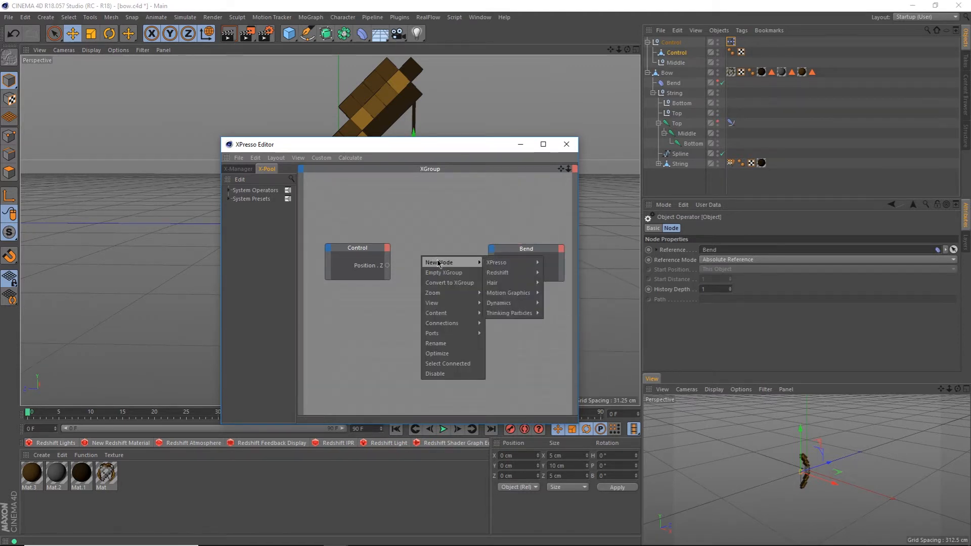
pyautogui.moveTo(557, 293)
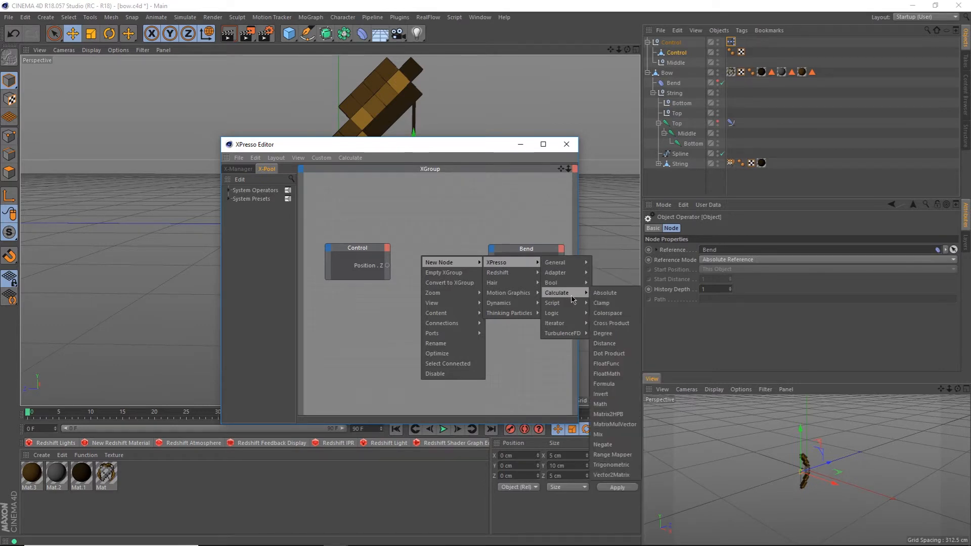
# Add a Range Mapper and a Result node between Control's Position . Z and Bend strength.
pyautogui.click(612, 454)
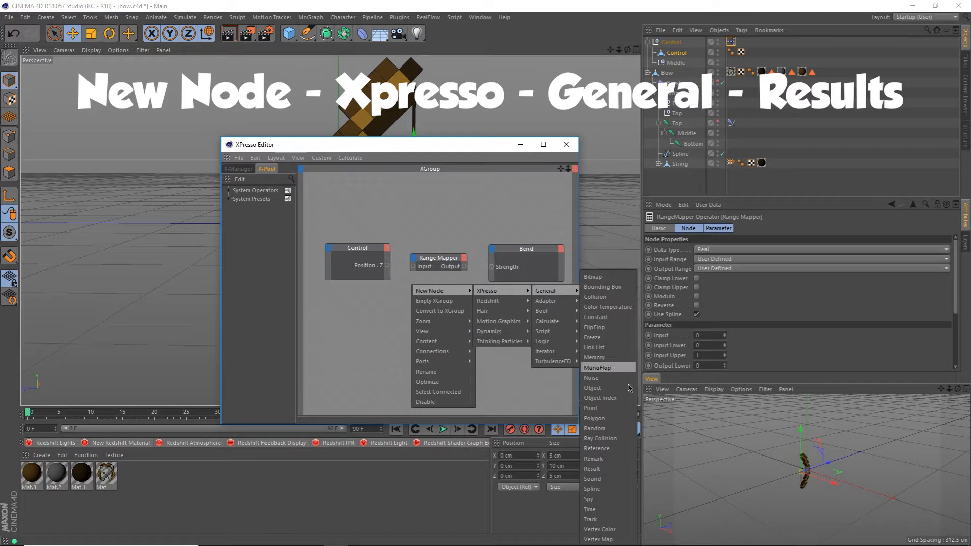
pyautogui.click(591, 468)
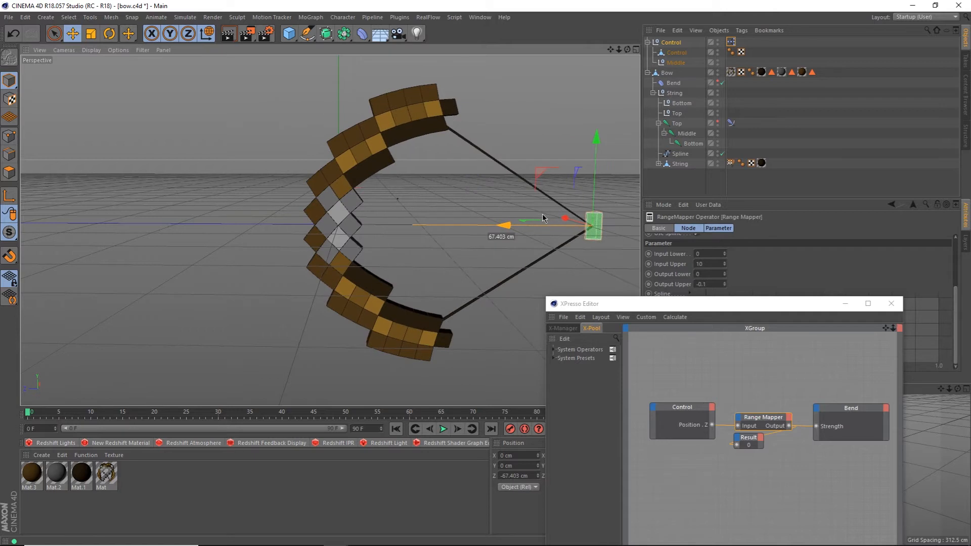
# Pull the Control null back along Z in the viewport to test the bow's bend.
pyautogui.moveTo(591, 224); pyautogui.dragTo(552, 224)
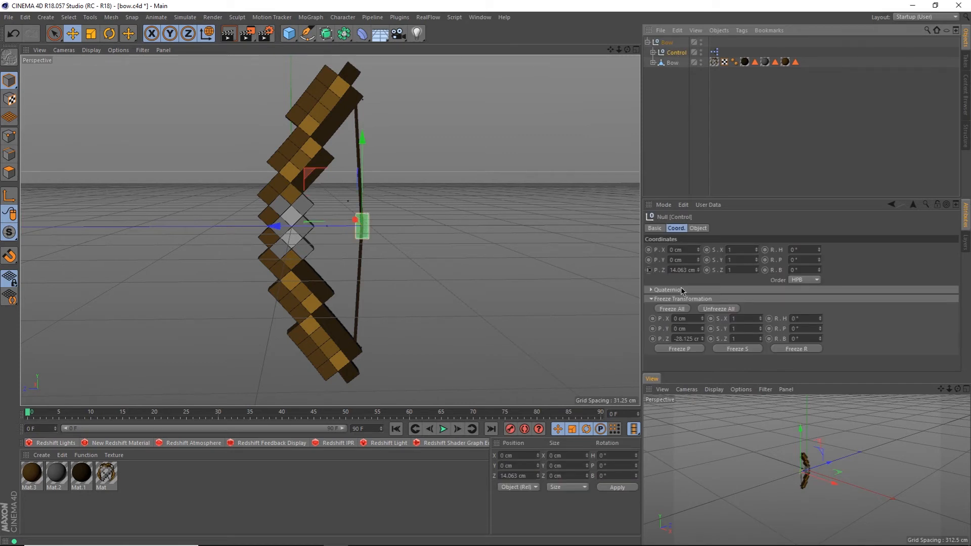
# Assign the rig helpers to the Bow_Hidden layer and check the bow in the viewport.
pyautogui.click(678, 310)
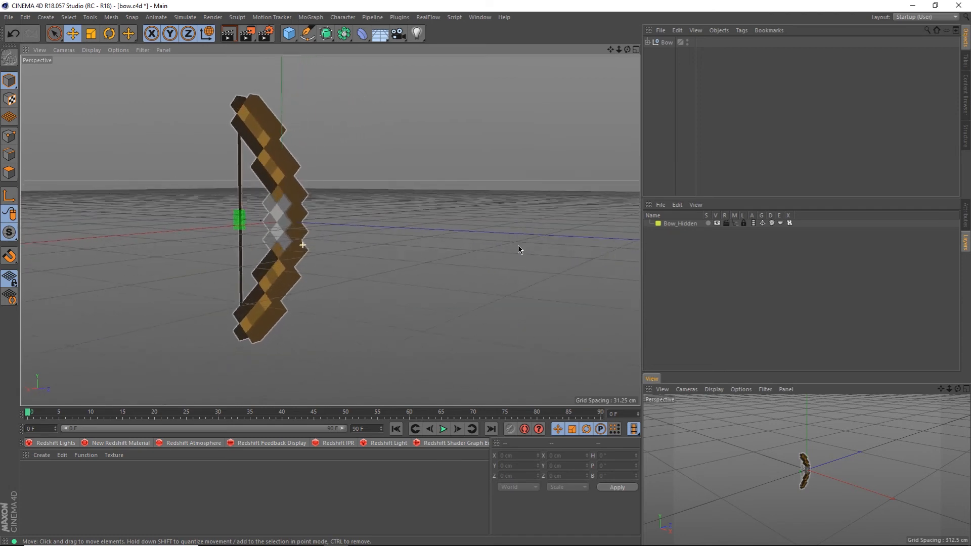
pyautogui.moveTo(519, 250); pyautogui.dragTo(635, 250)
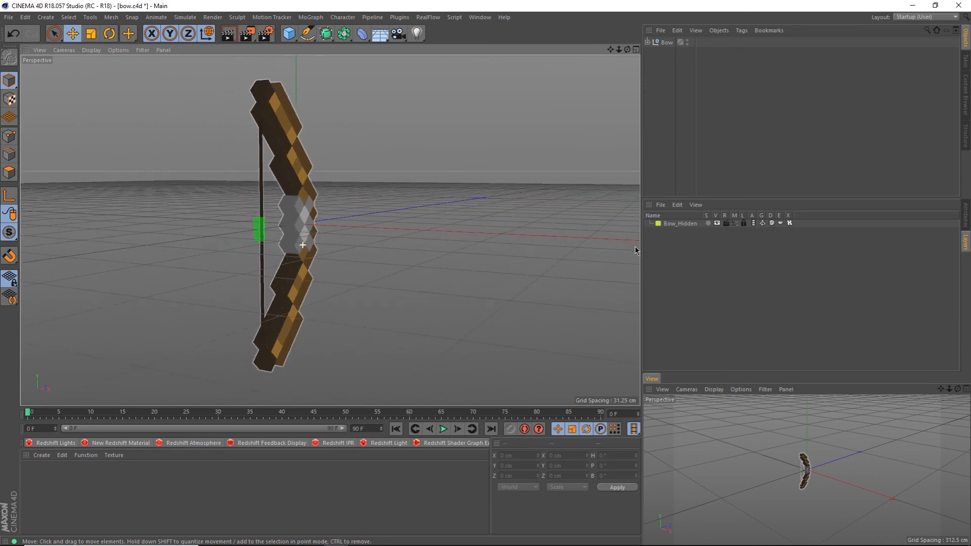